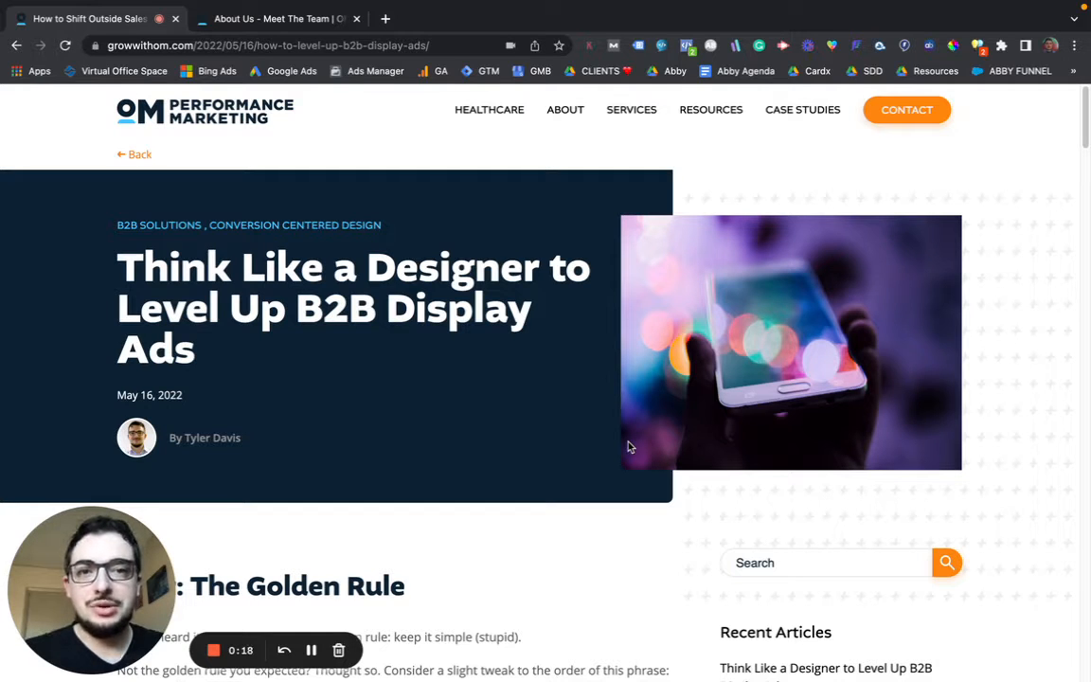
mouse_move(439, 234)
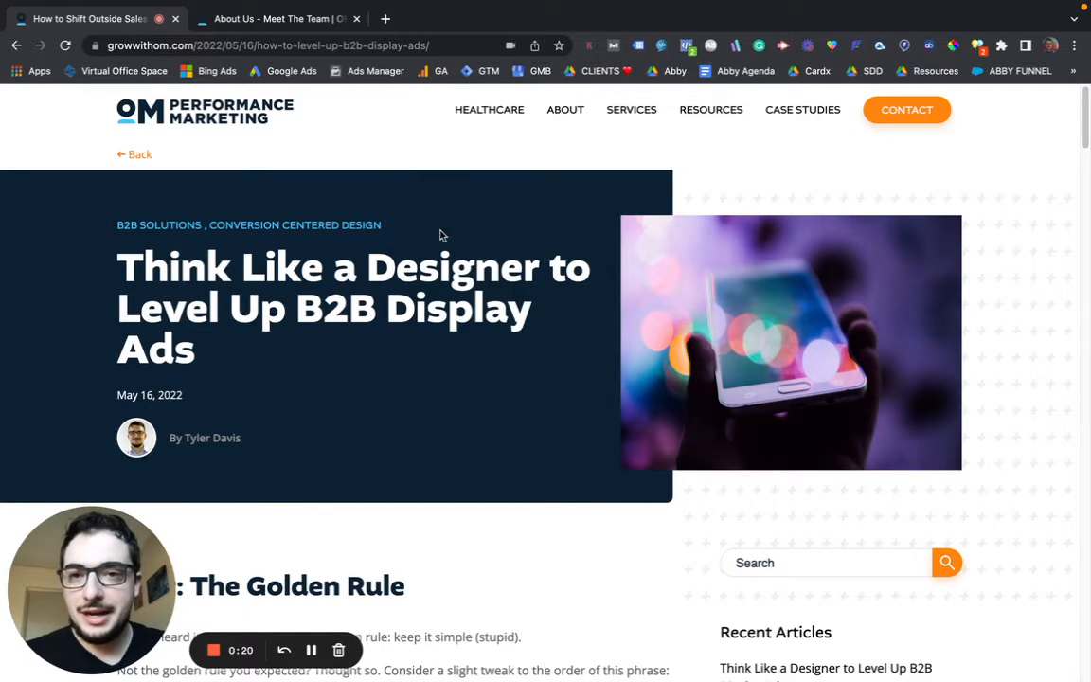
click(274, 18)
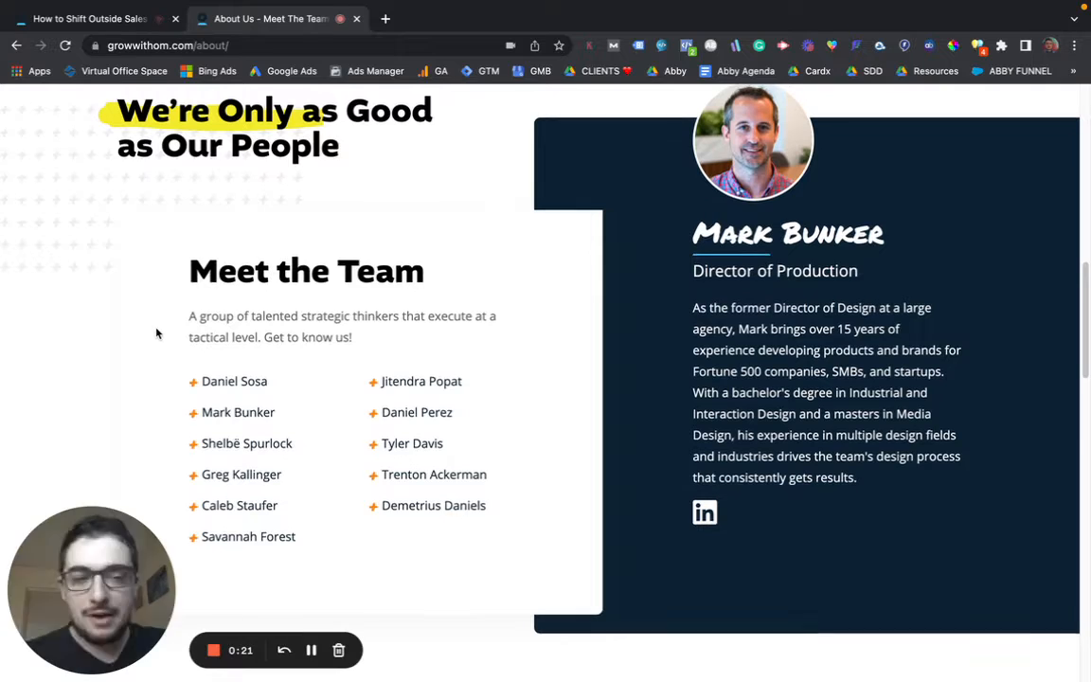
scroll(down, 3)
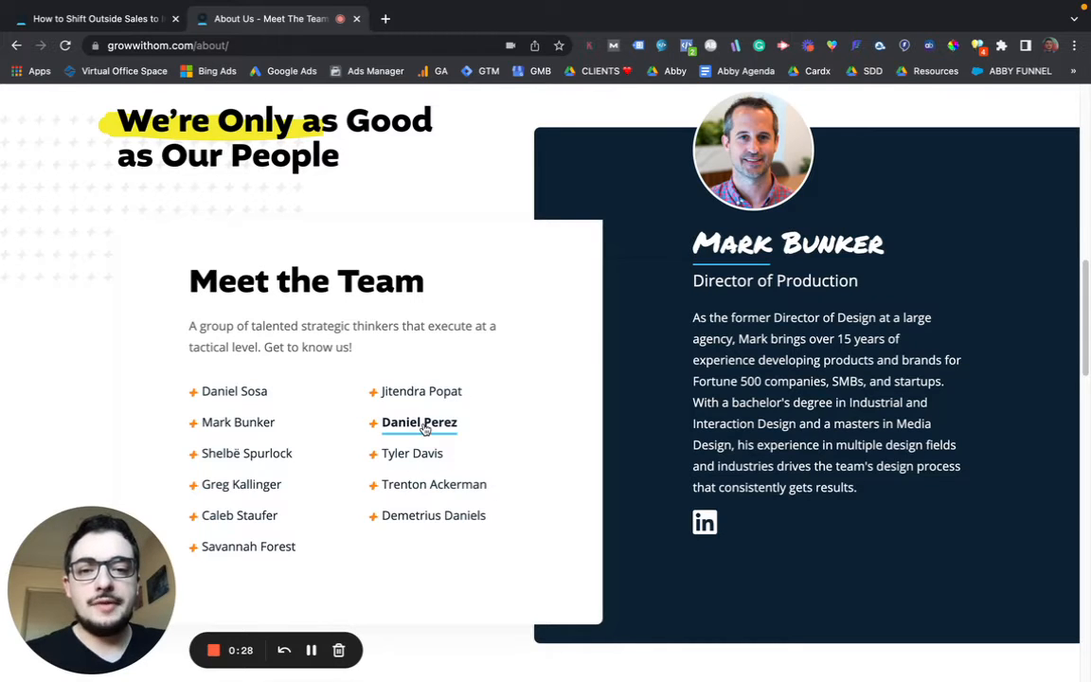
click(419, 421)
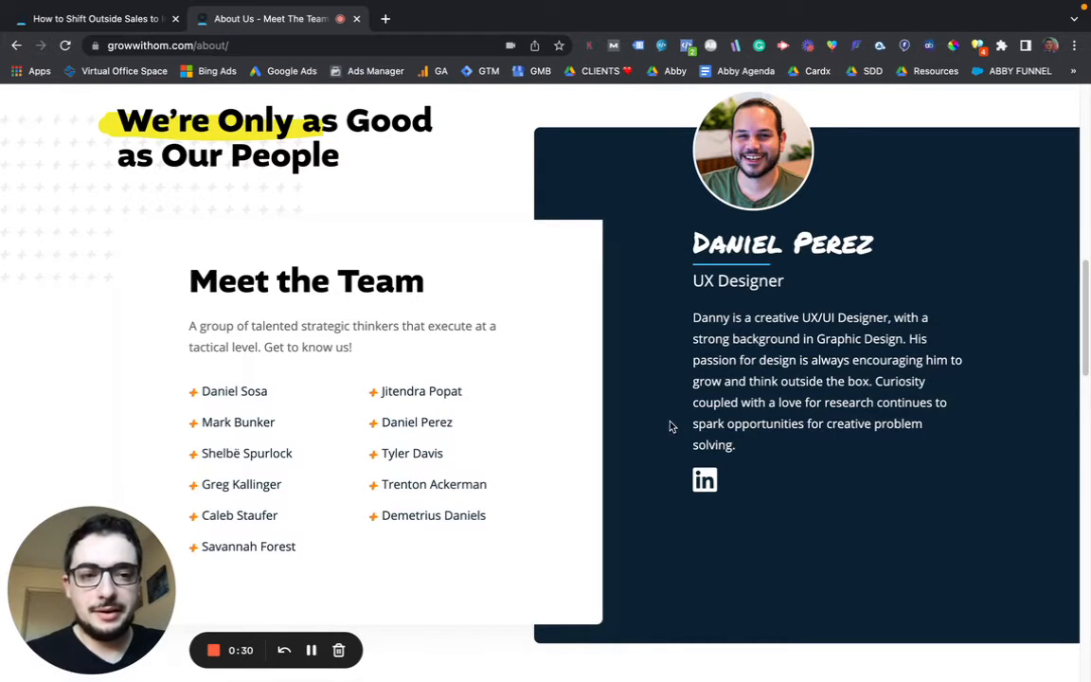
click(432, 514)
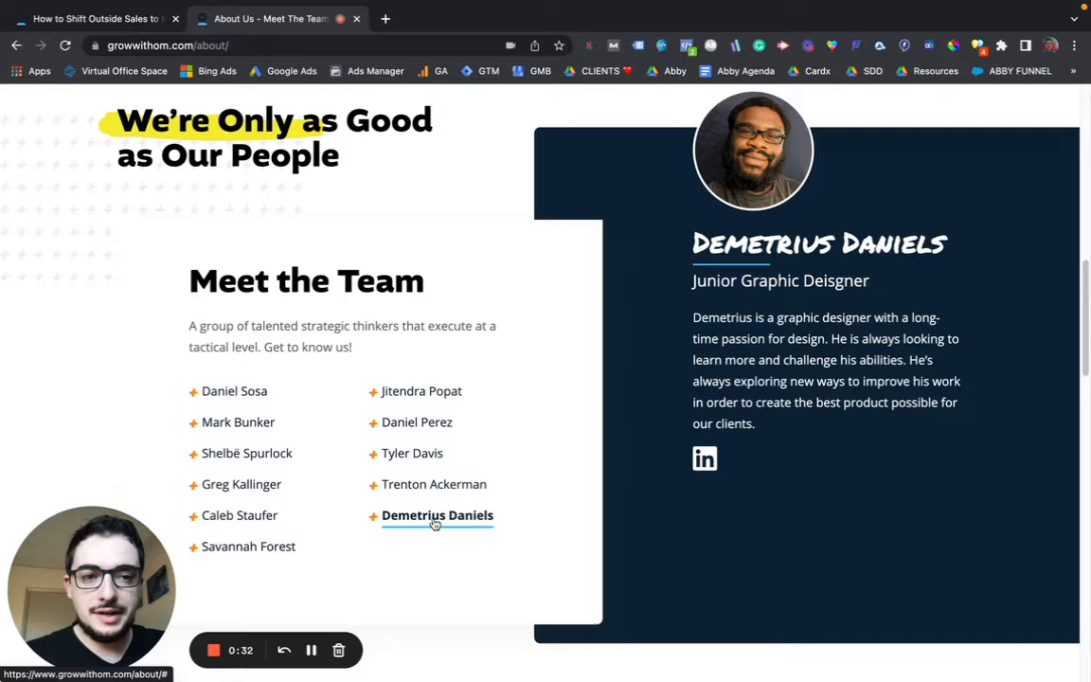
click(95, 18)
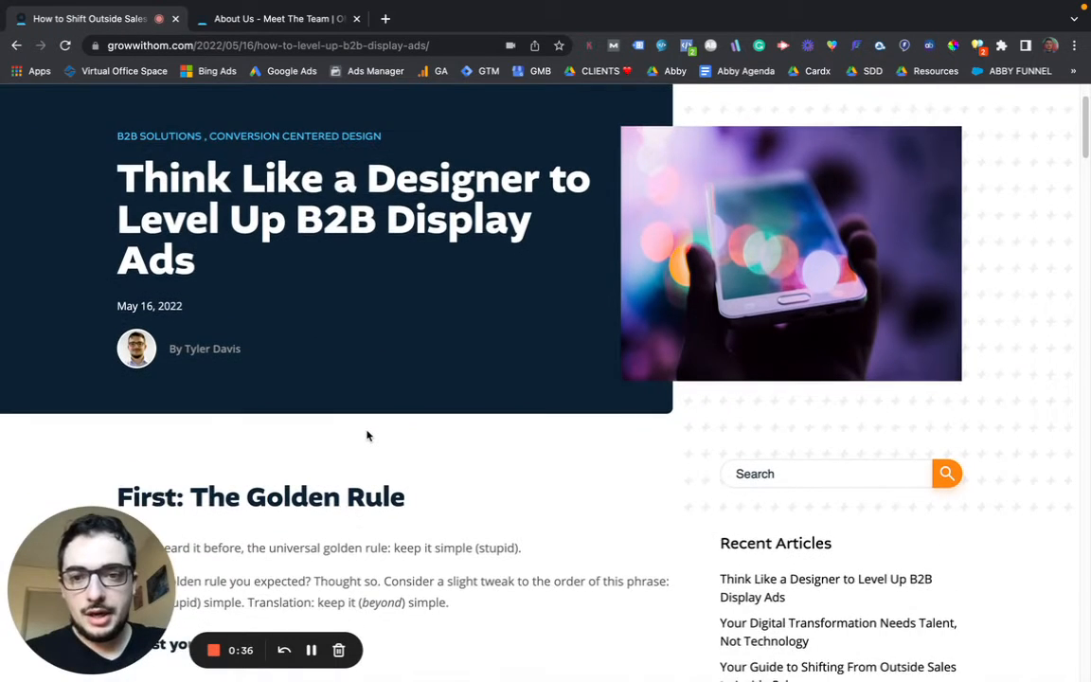
- Scroll to 'First: The Golden Rule' and highlight 'keep it (beyond) simple'
scroll(down, 3)
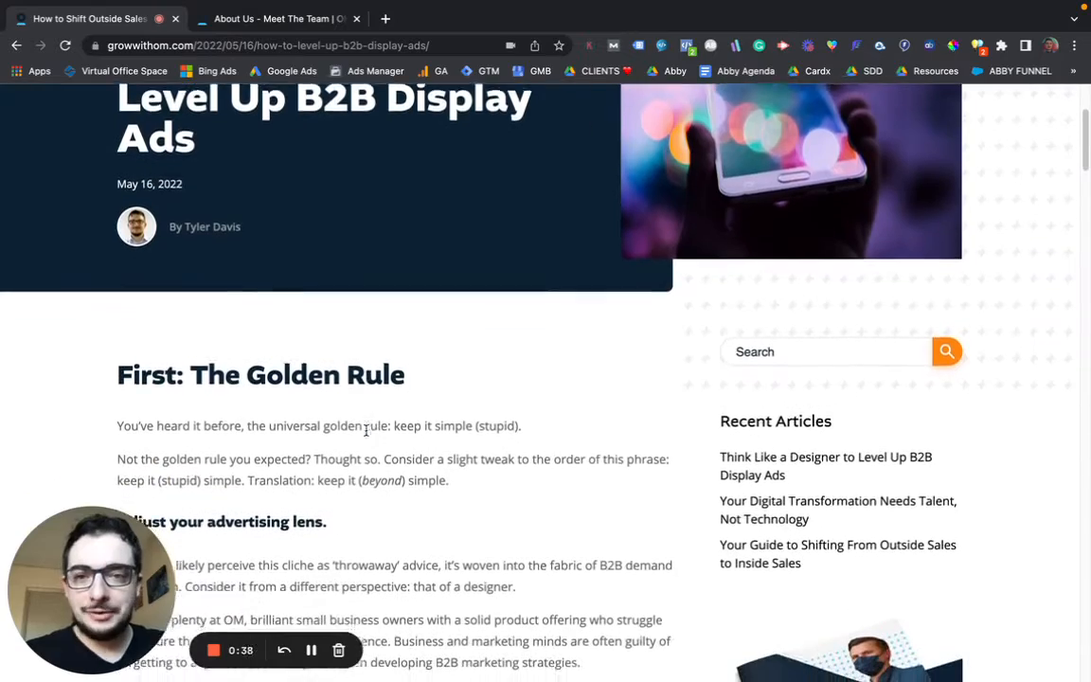
scroll(down, 3)
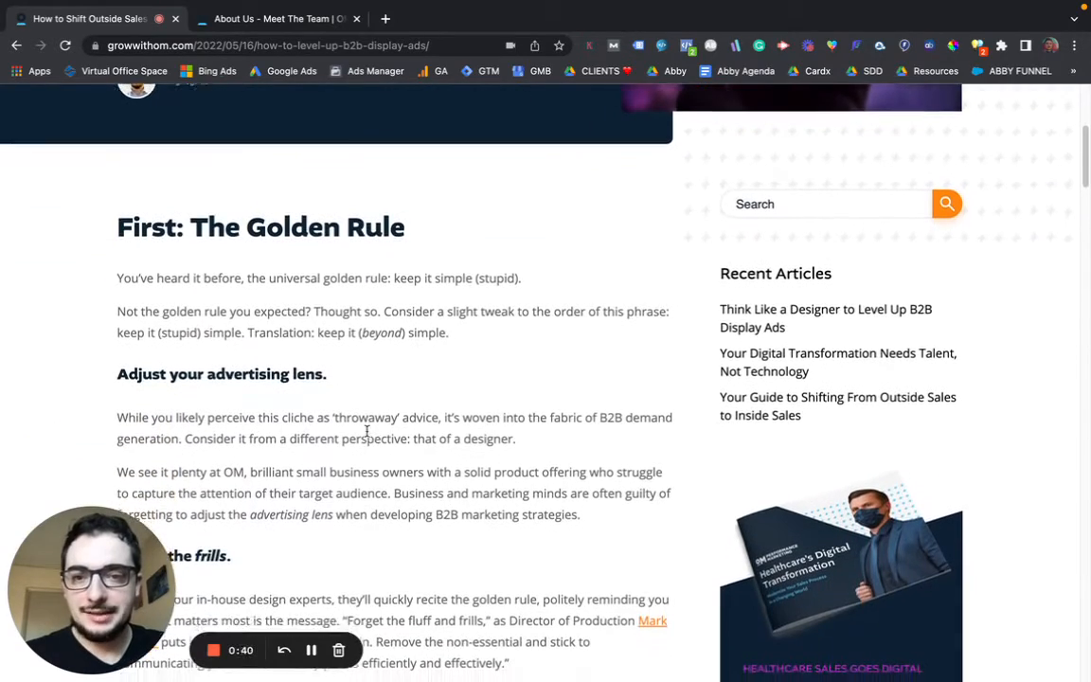
scroll(down, 3)
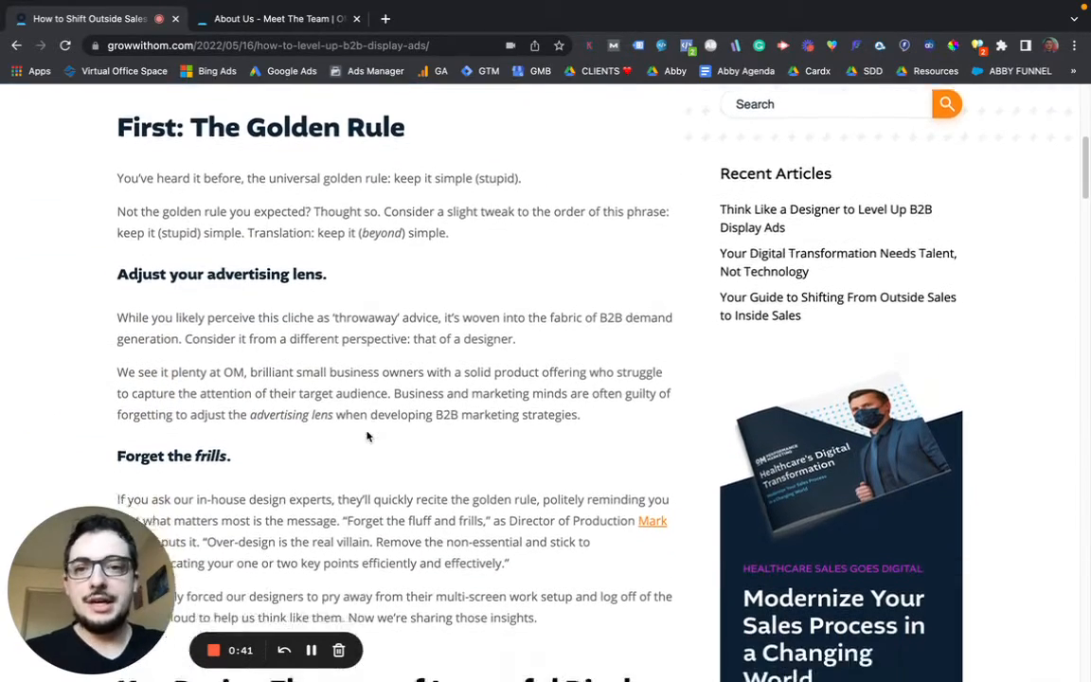
scroll(down, 3)
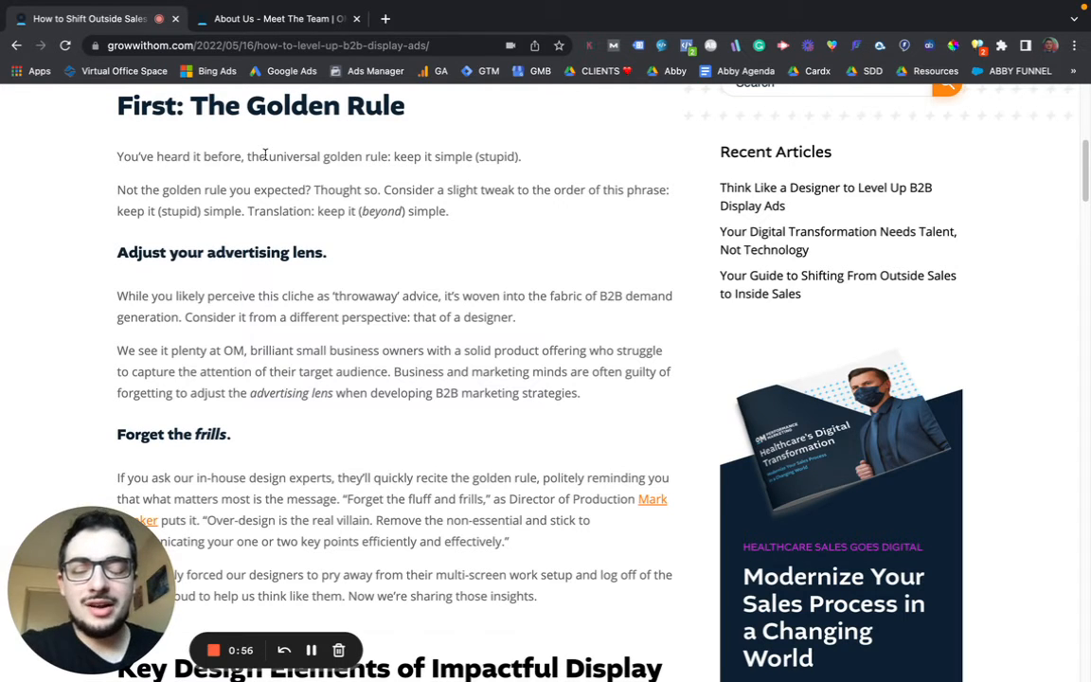
drag(317, 210, 421, 210)
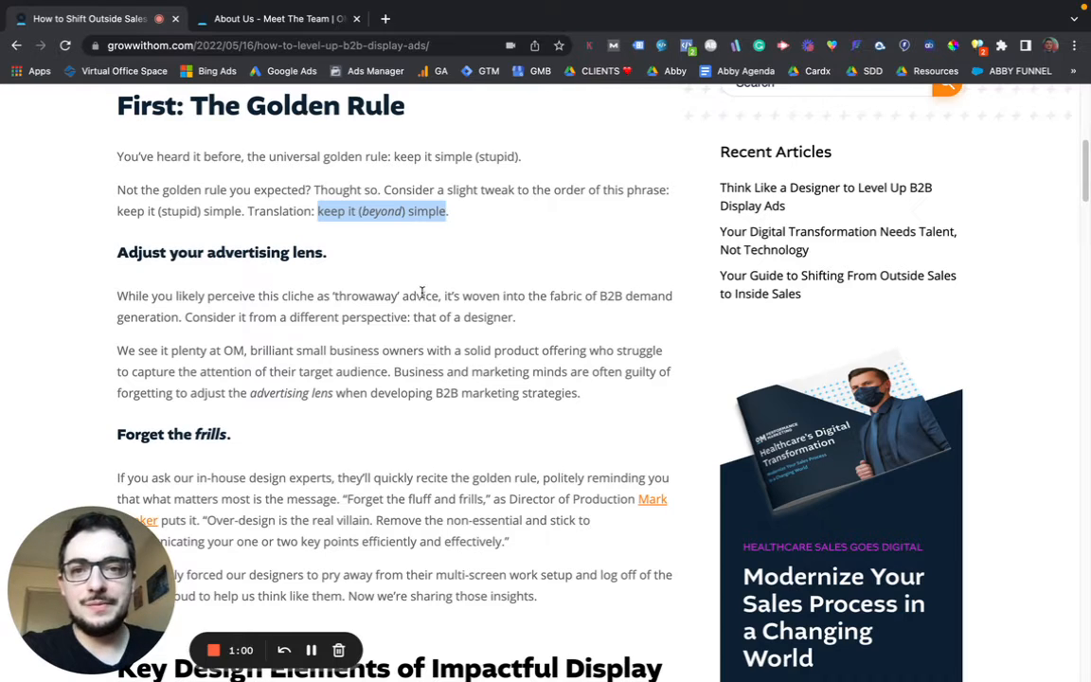
scroll(down, 3)
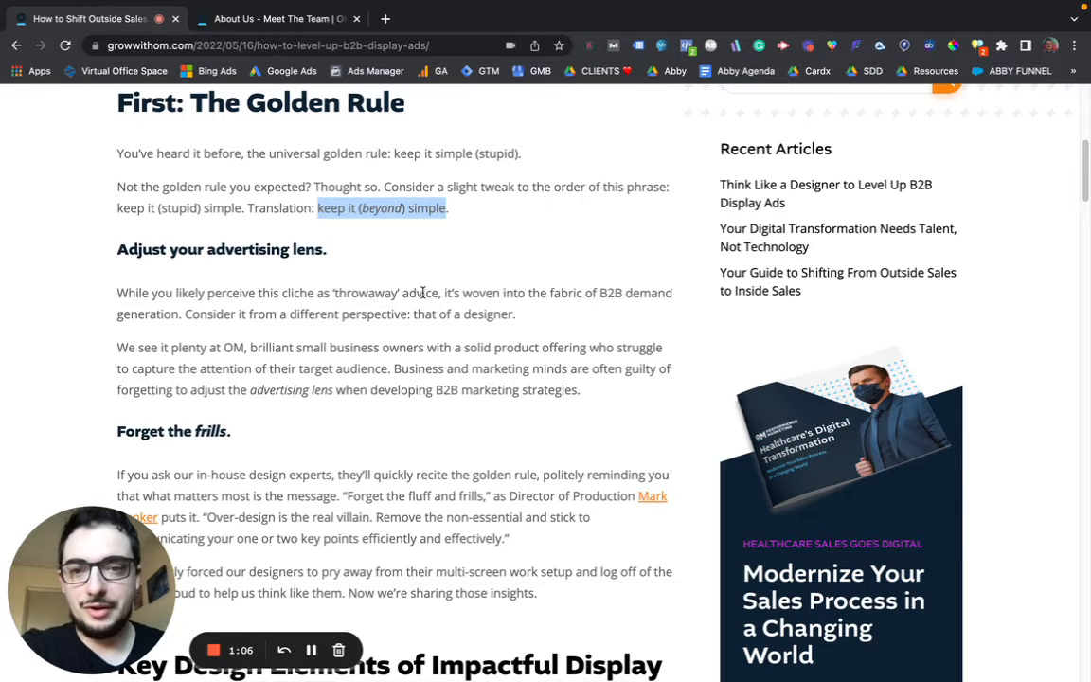
mouse_move(339, 285)
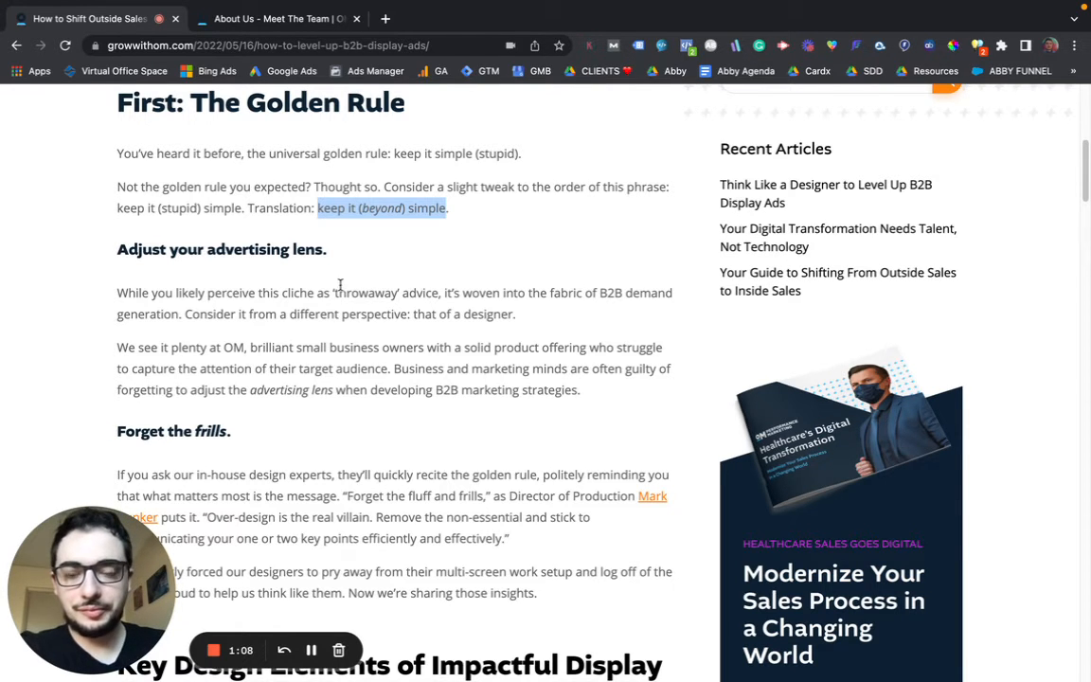
- Scroll past 'Optimize the Obvious: Messaging' and its landing-page quote to '2) Ensure Proper Branding'
scroll(down, 3)
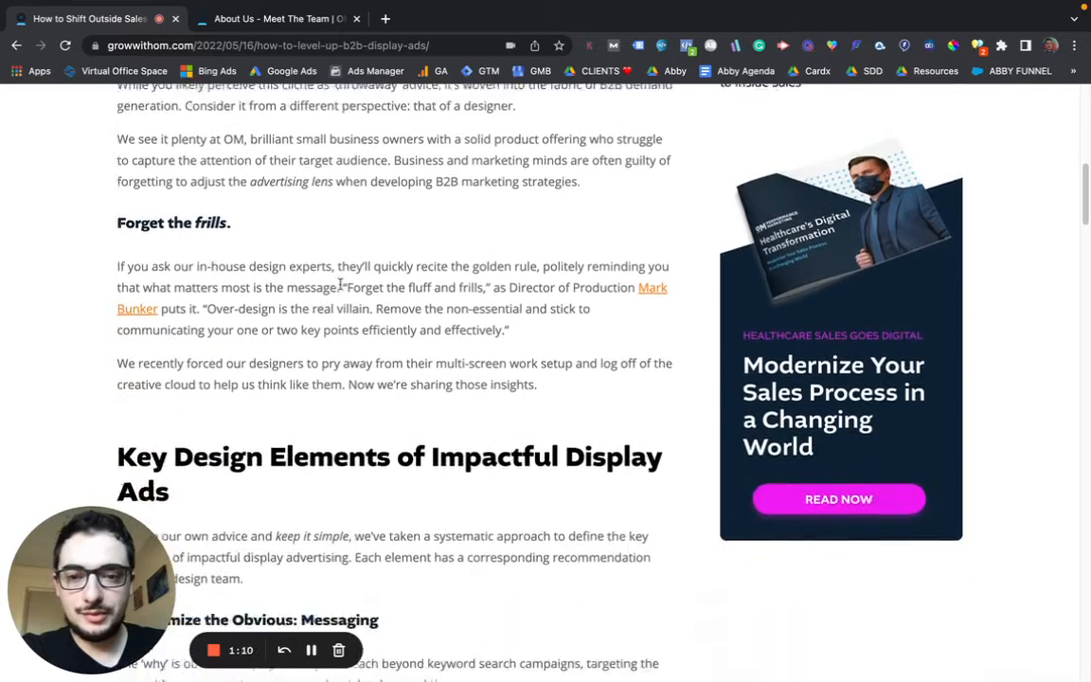
scroll(down, 3)
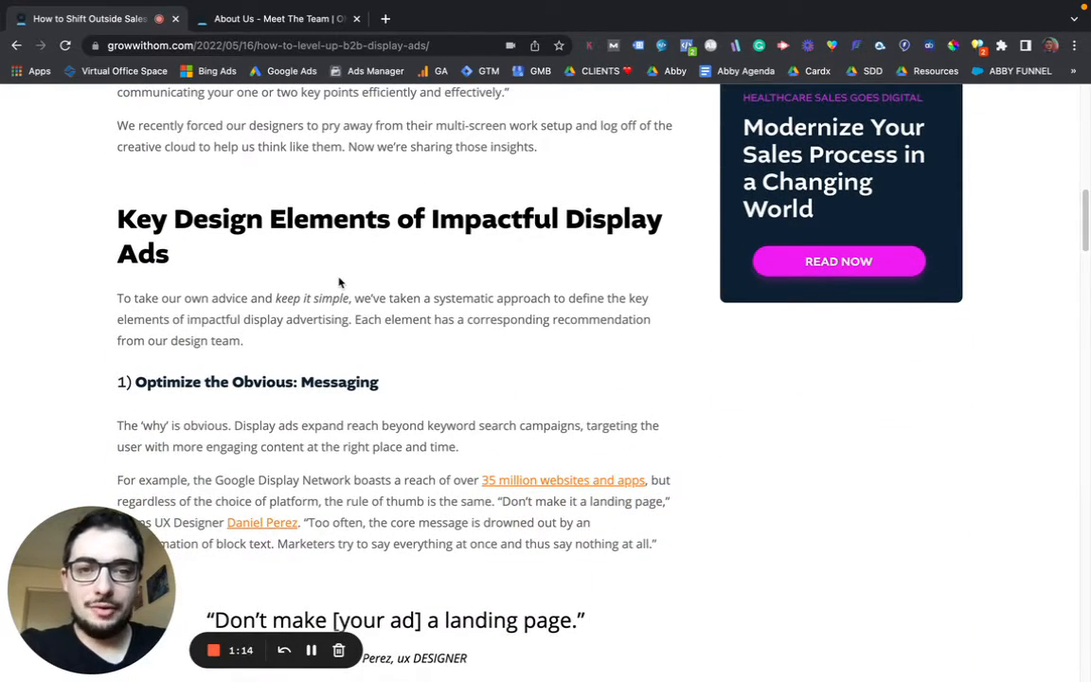
scroll(down, 3)
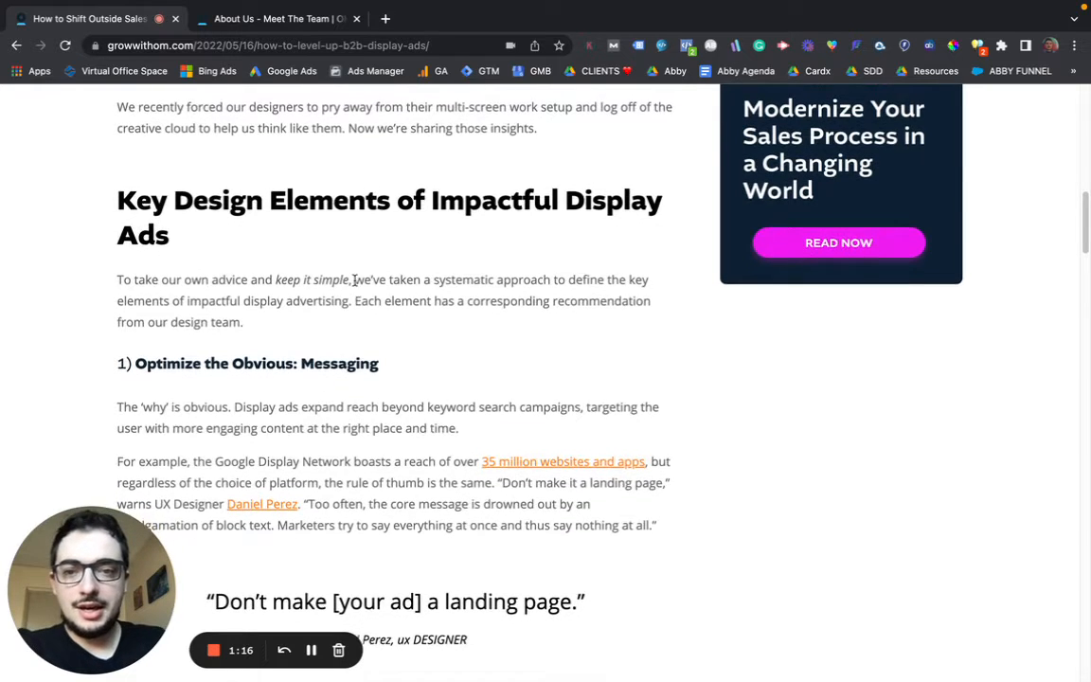
scroll(down, 3)
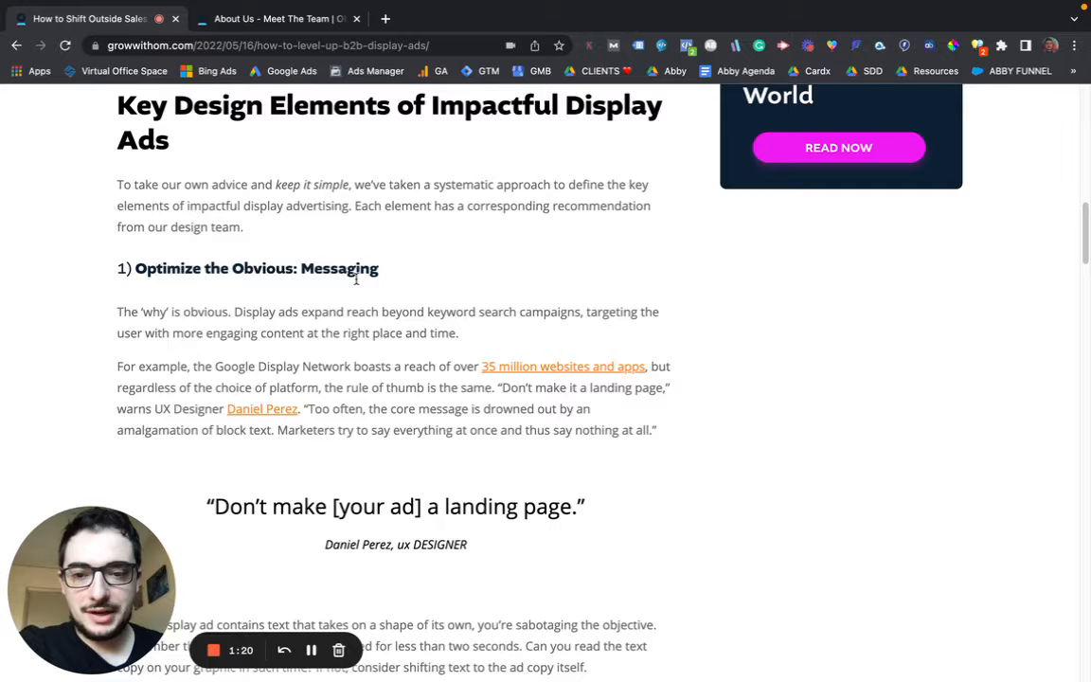
scroll(down, 3)
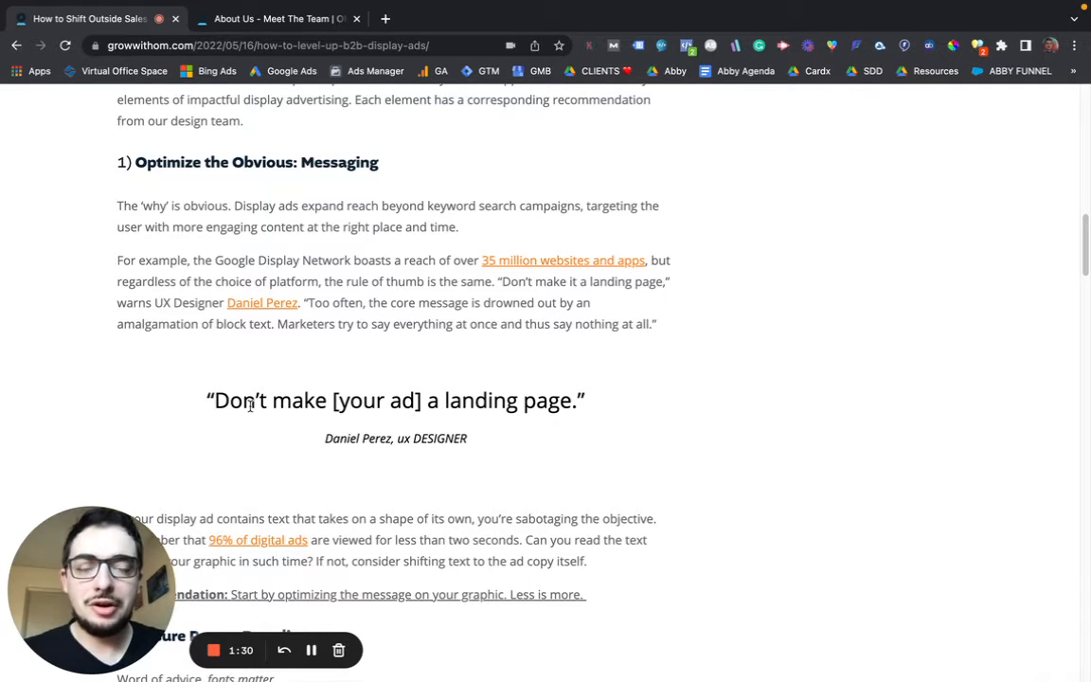
mouse_move(524, 278)
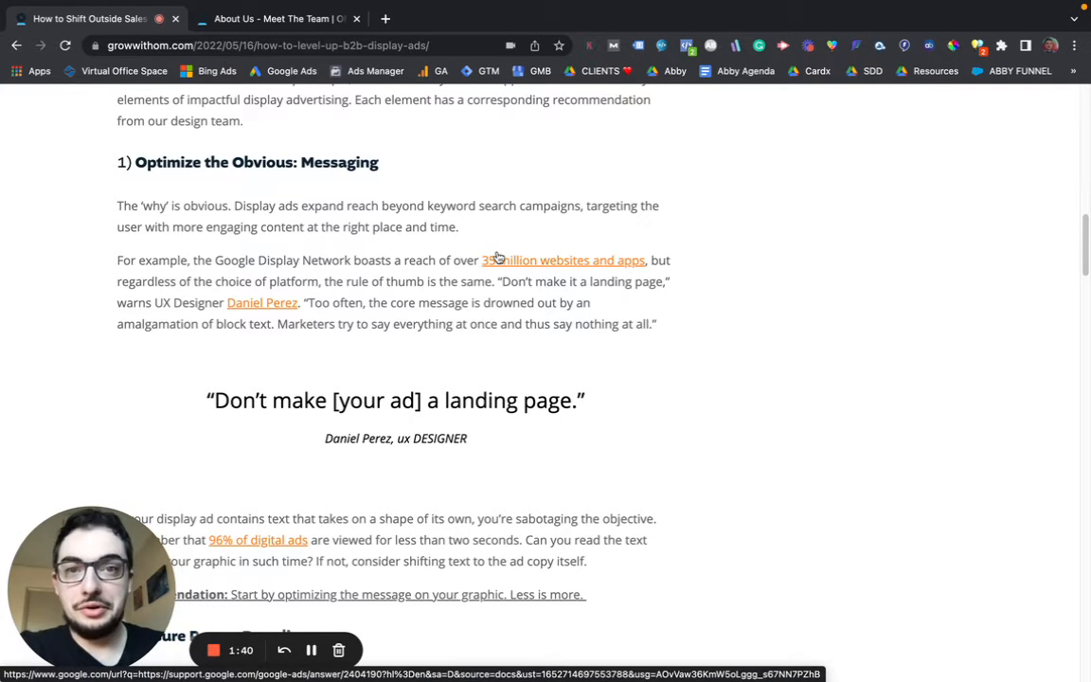
scroll(down, 3)
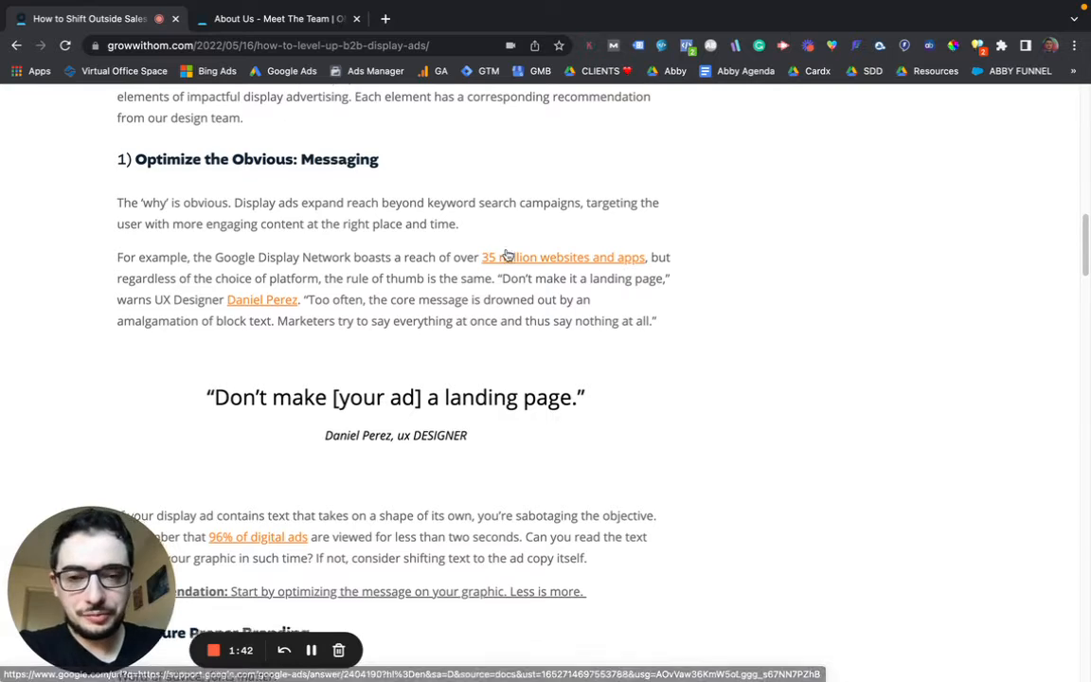
scroll(down, 3)
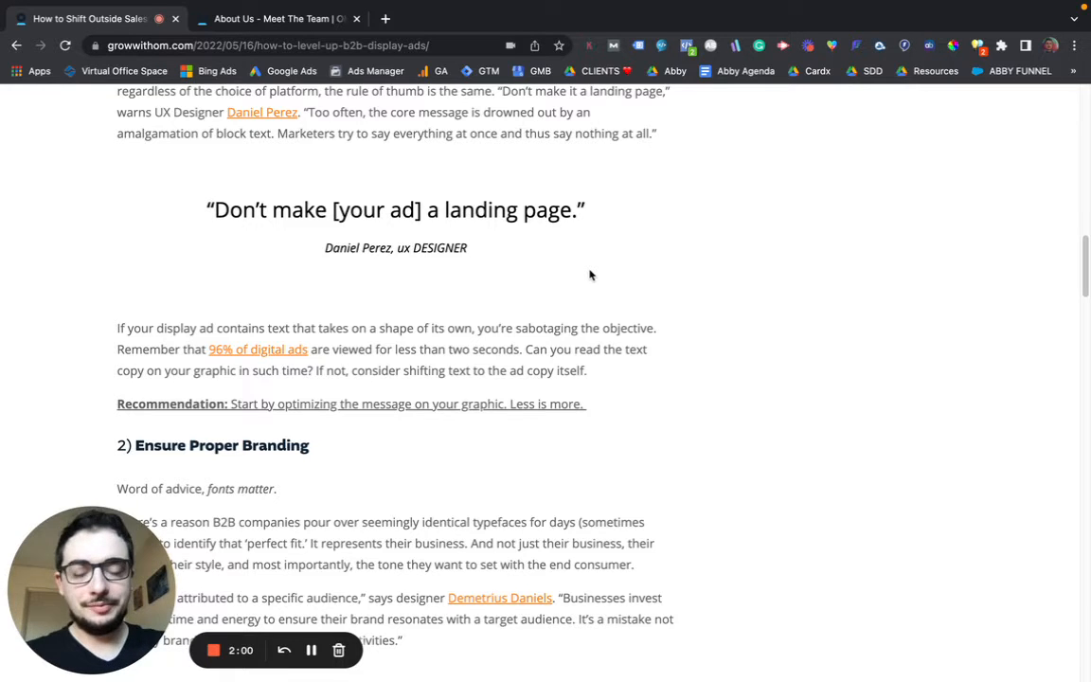
scroll(down, 3)
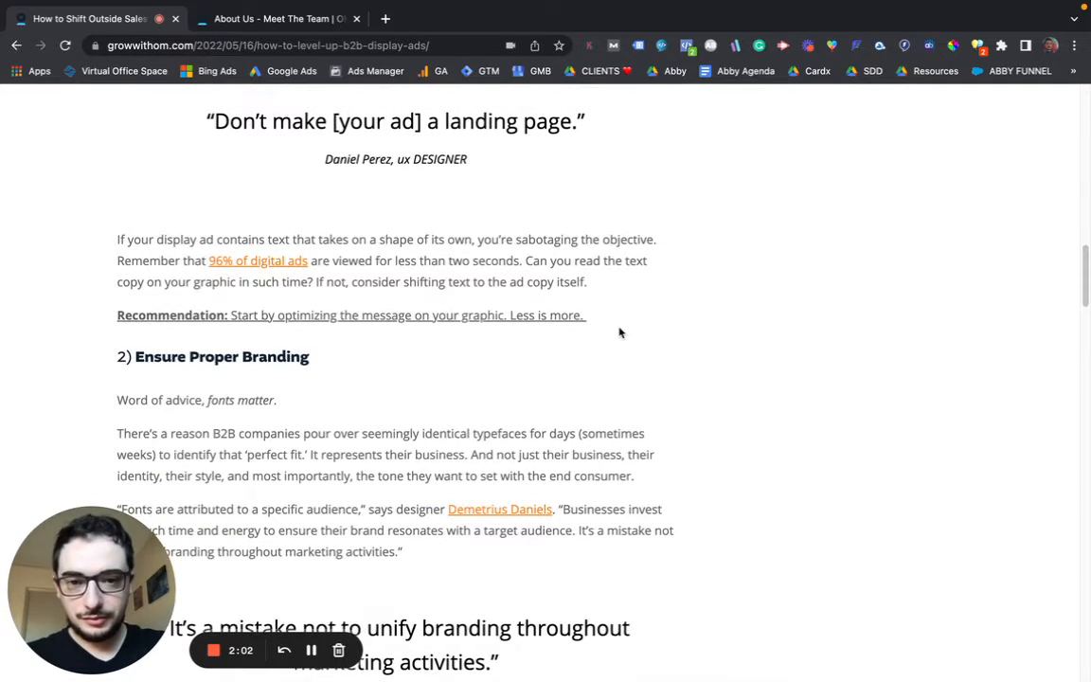
- Scroll past the consistent-fonts branding recommendation to the 'Consider the User Flow' free-trial example
scroll(down, 3)
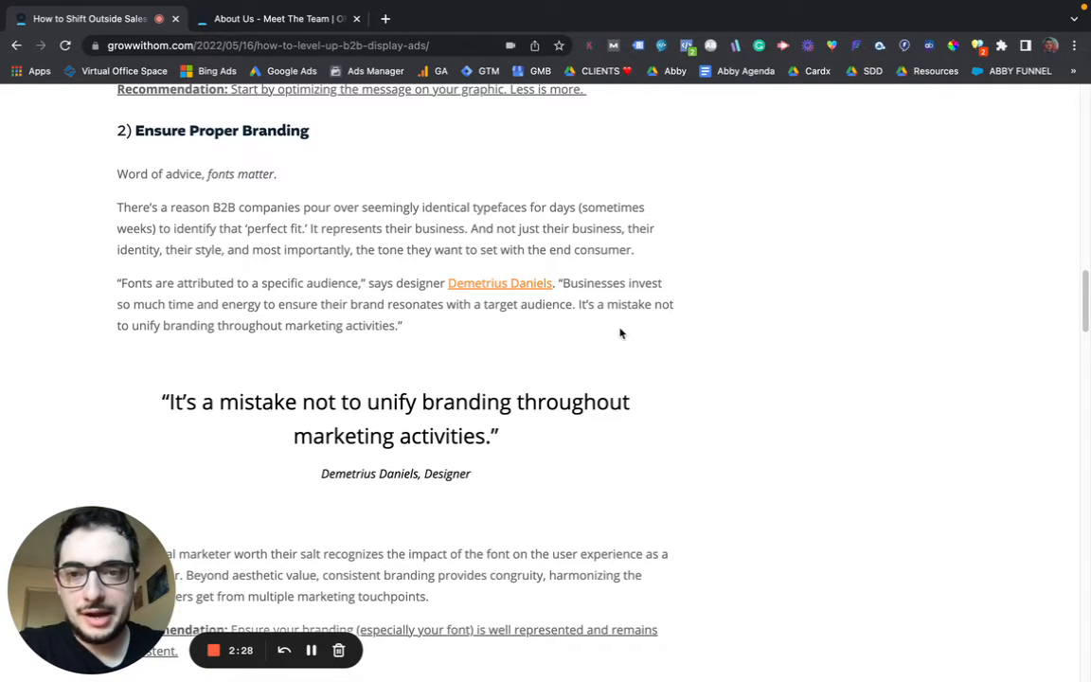
scroll(down, 3)
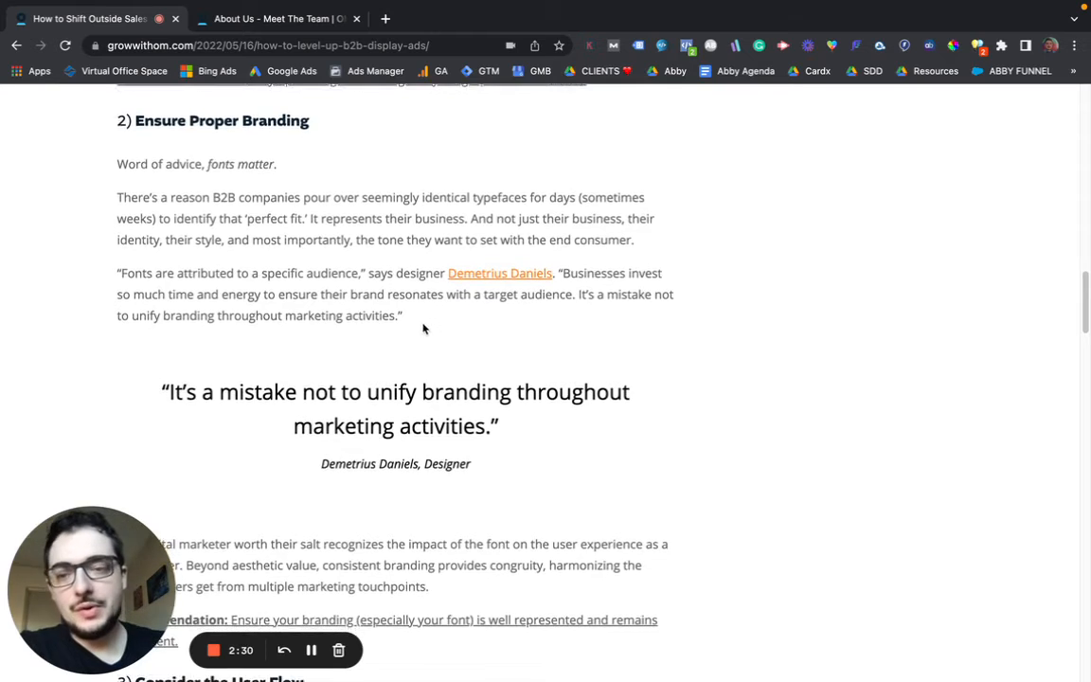
scroll(down, 3)
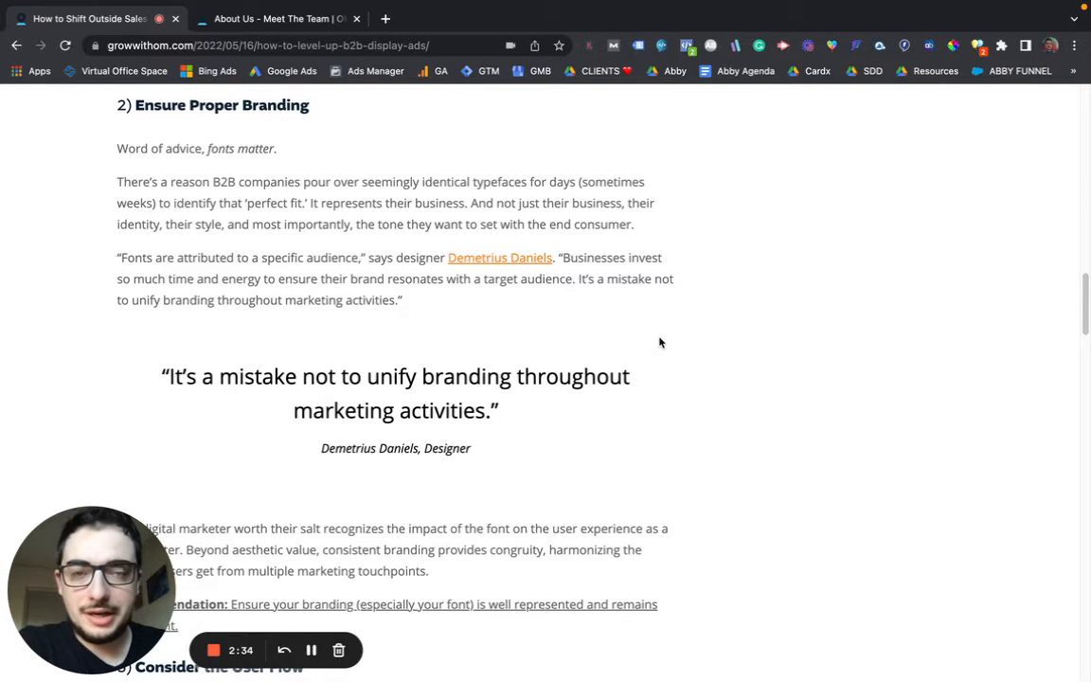
scroll(down, 3)
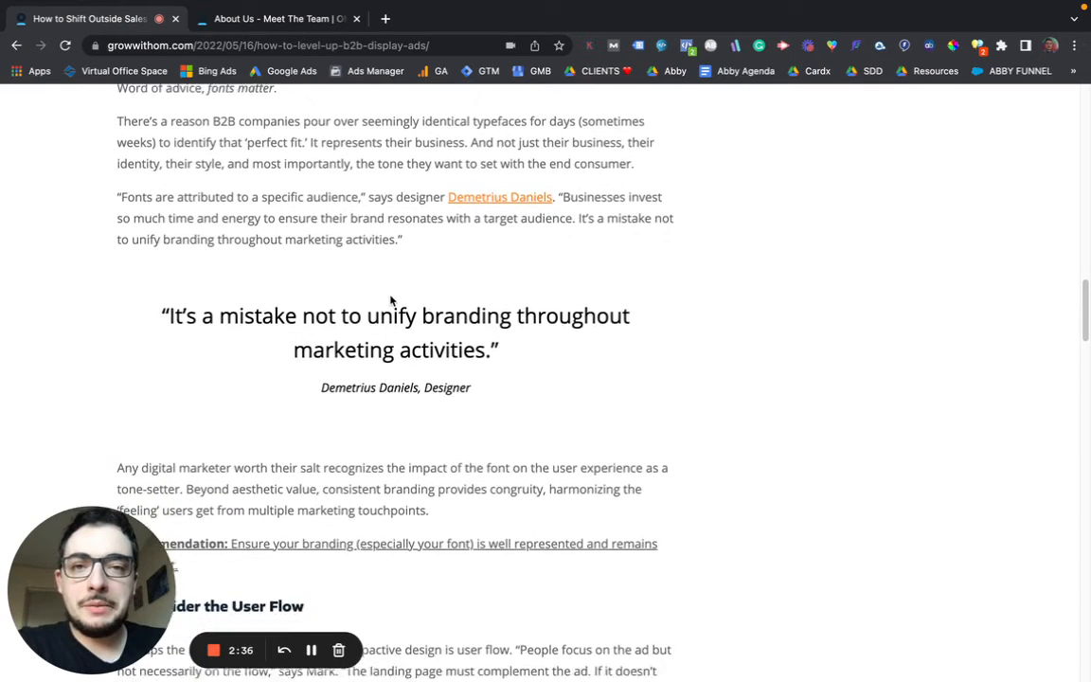
scroll(down, 3)
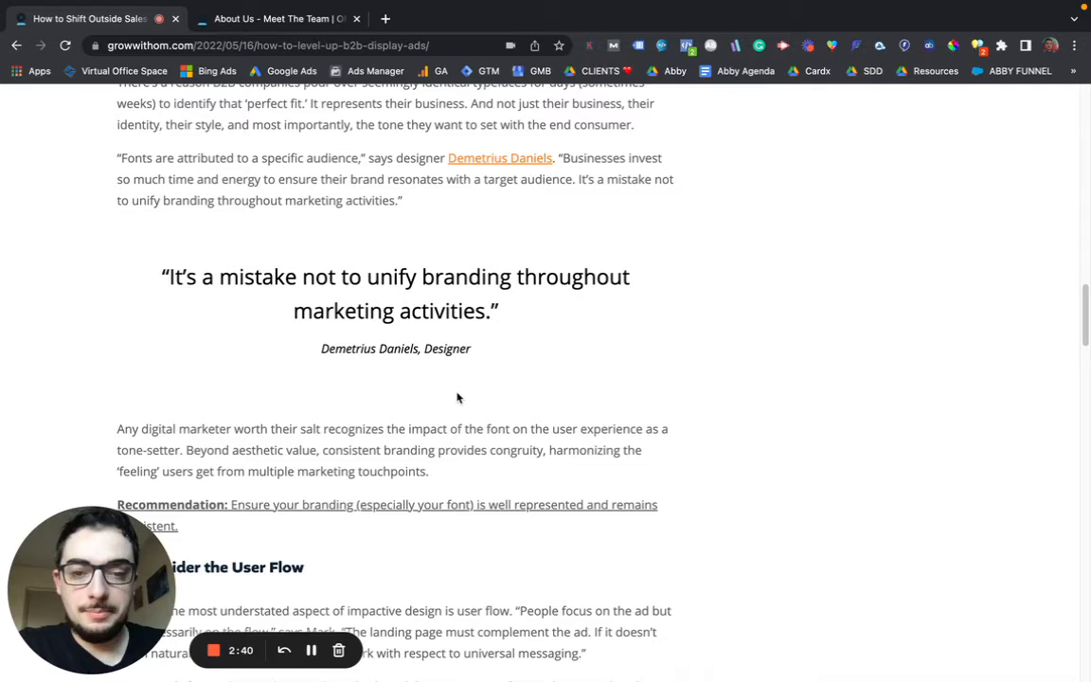
scroll(down, 3)
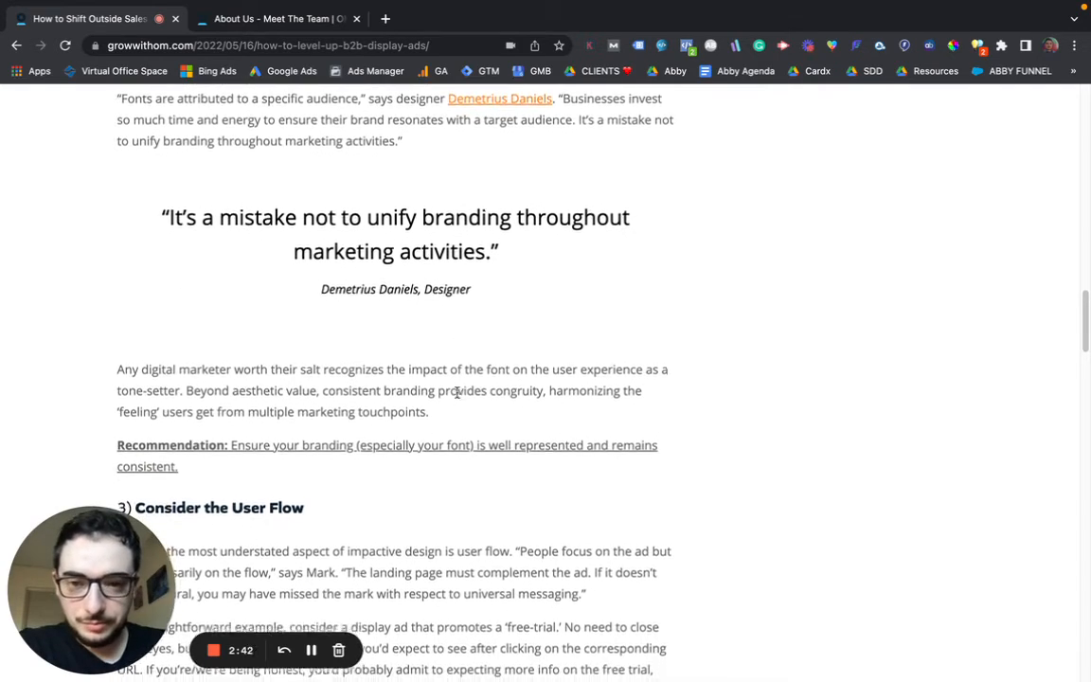
scroll(down, 3)
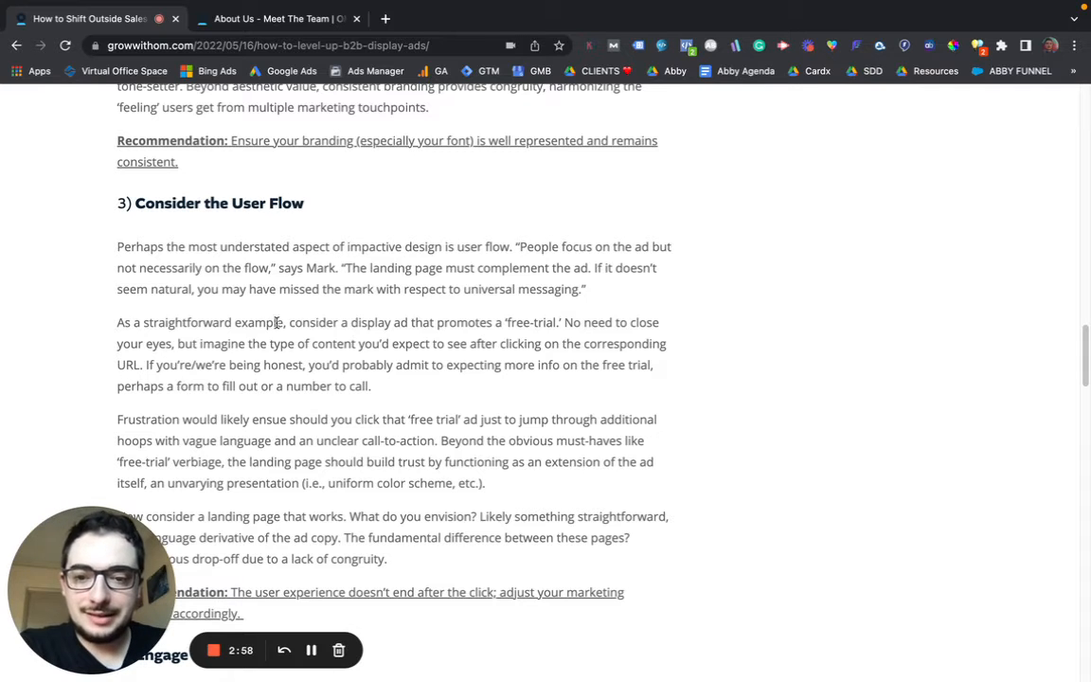
- Scroll until the user-flow recommendation and the 'Engage By Standing Out' heading are visible
scroll(down, 3)
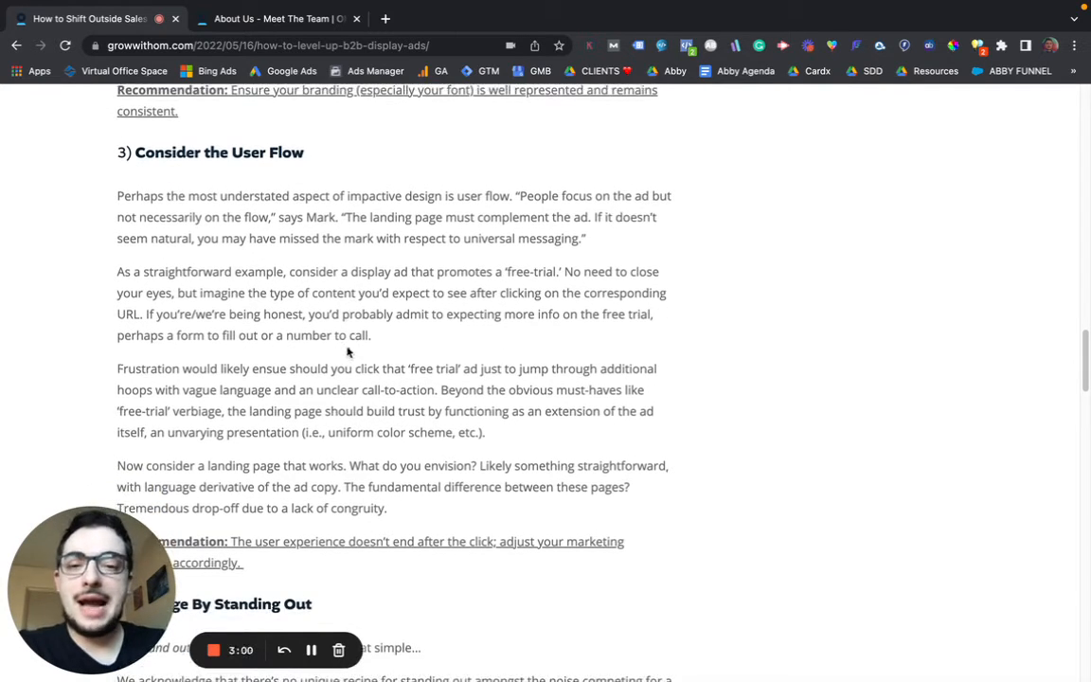
scroll(down, 3)
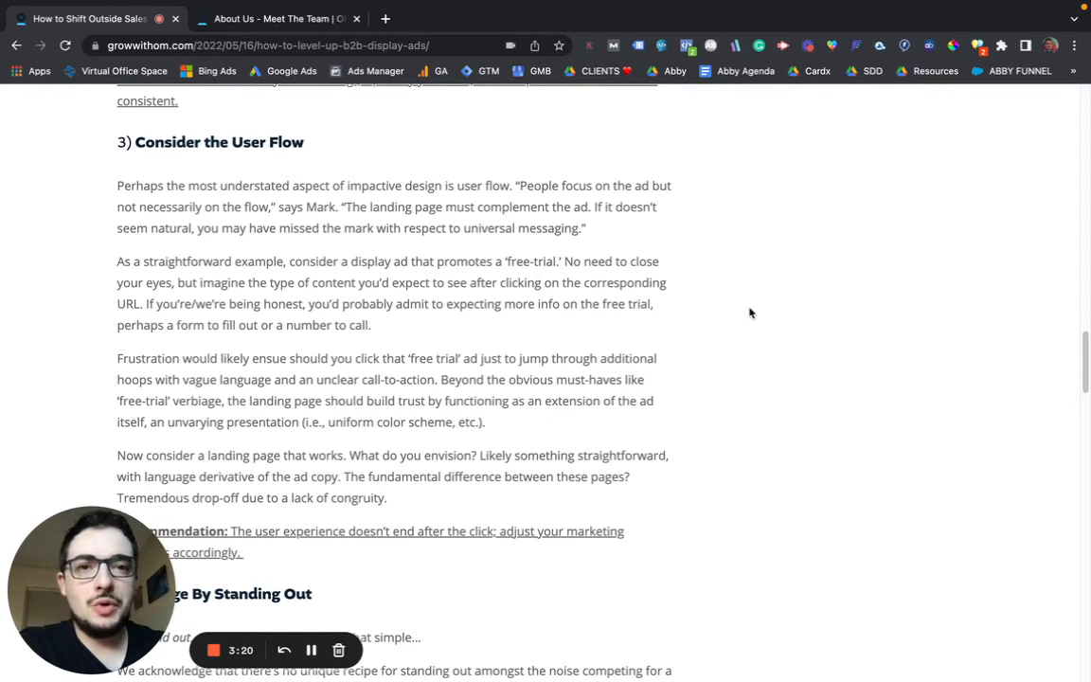
mouse_move(416, 447)
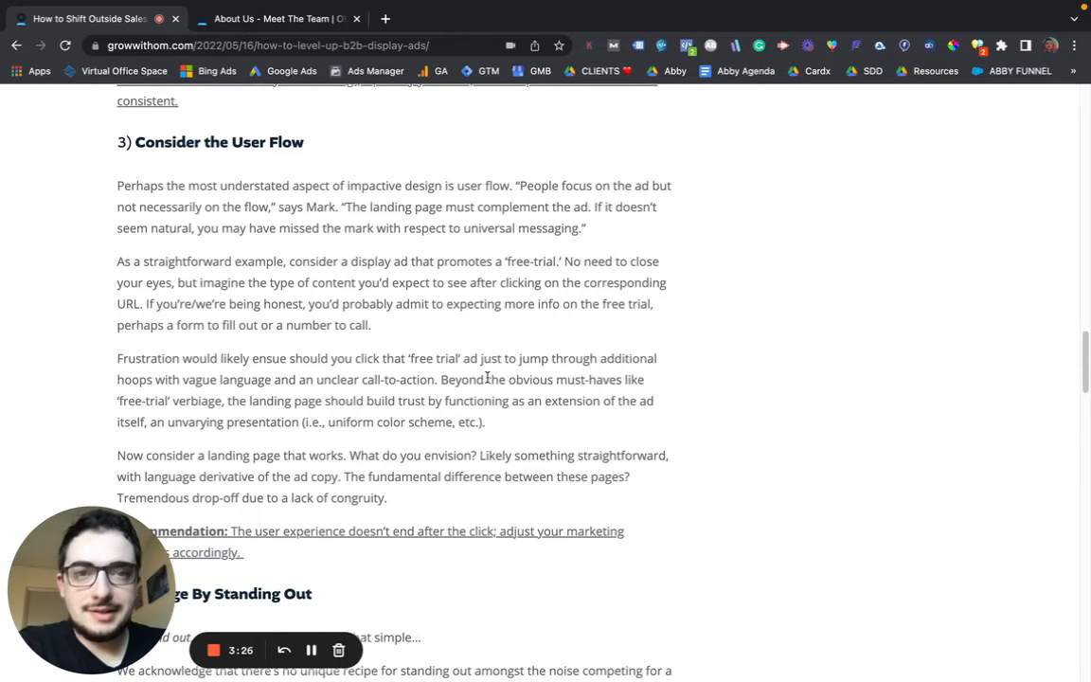
scroll(down, 3)
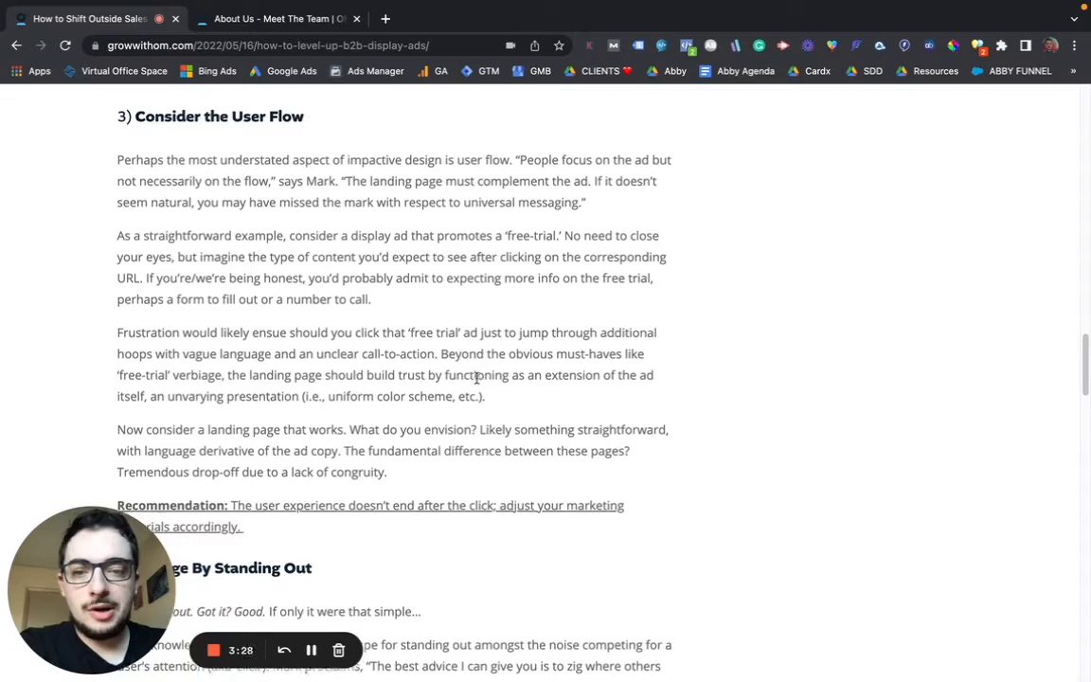
scroll(down, 3)
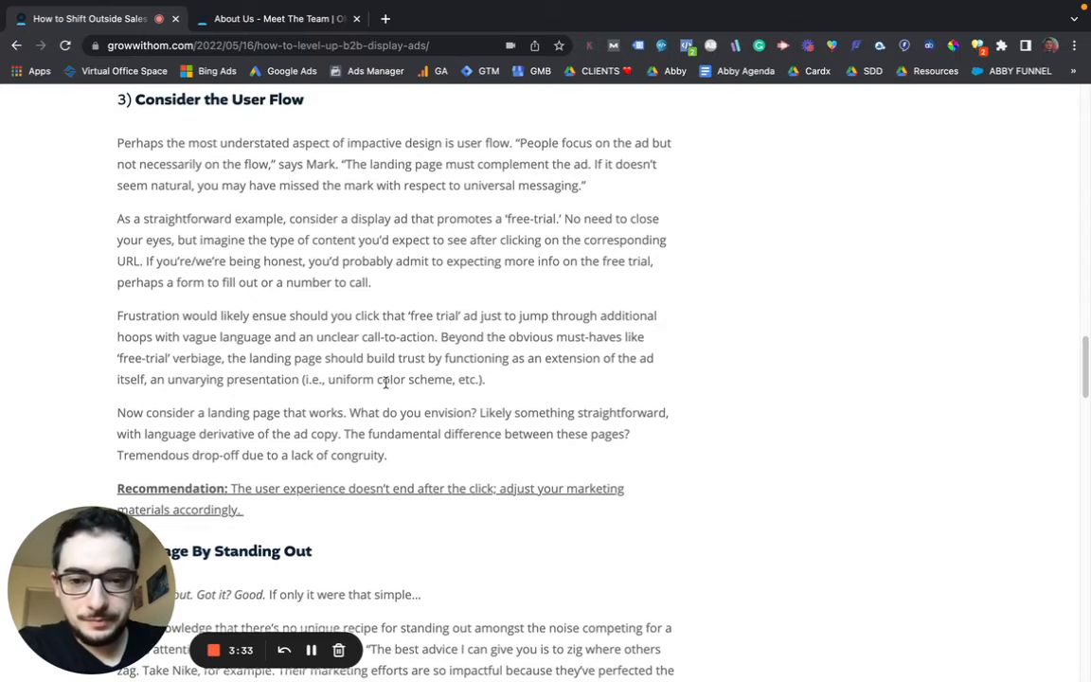
- Scroll past the zig-where-others-zag quote to the recommendation and laptop photo
scroll(down, 3)
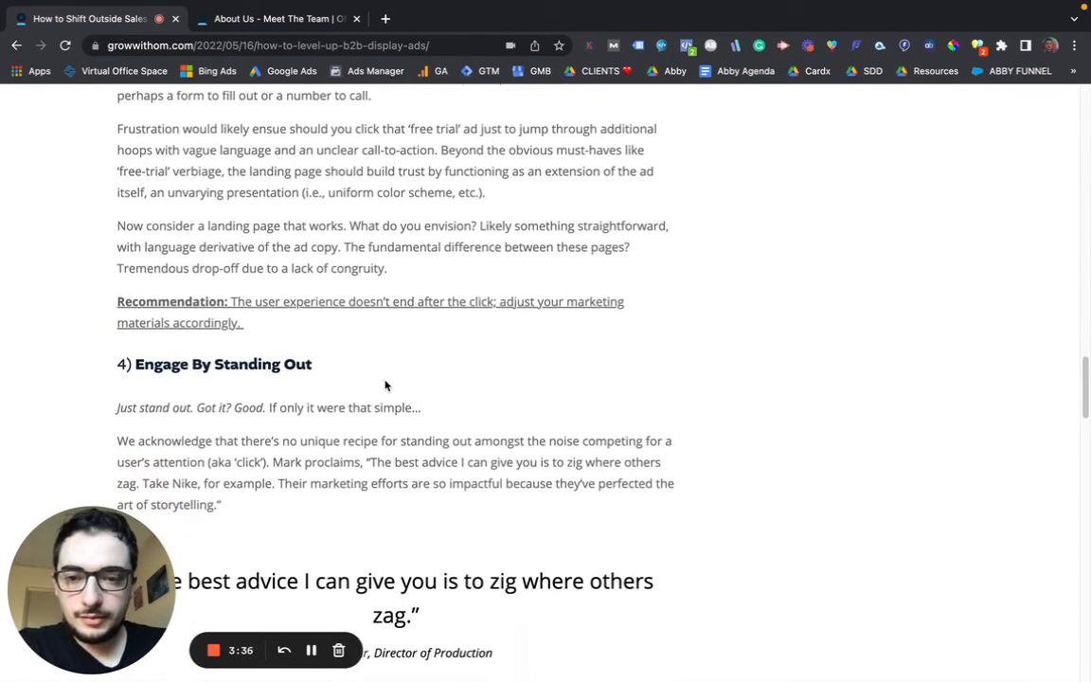
scroll(down, 3)
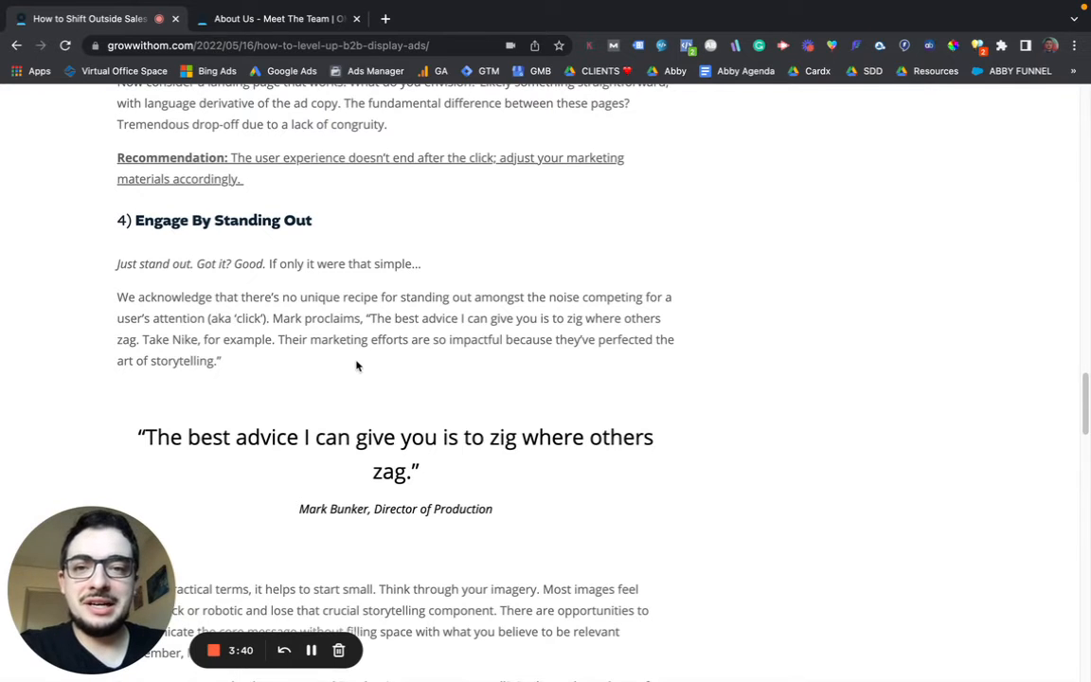
scroll(down, 3)
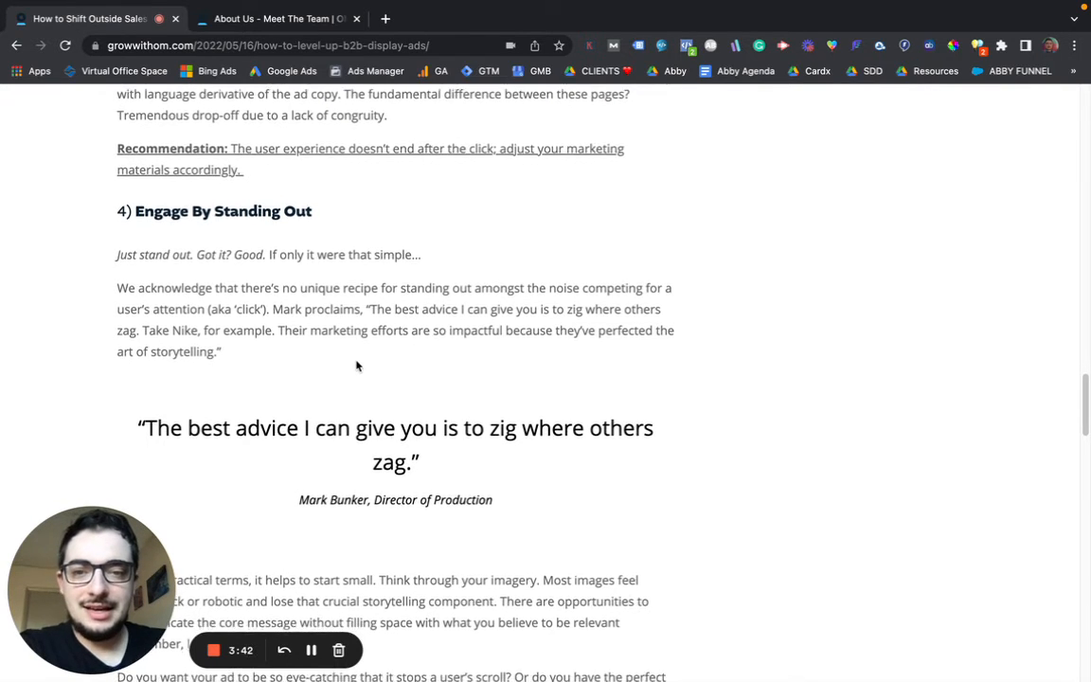
scroll(down, 3)
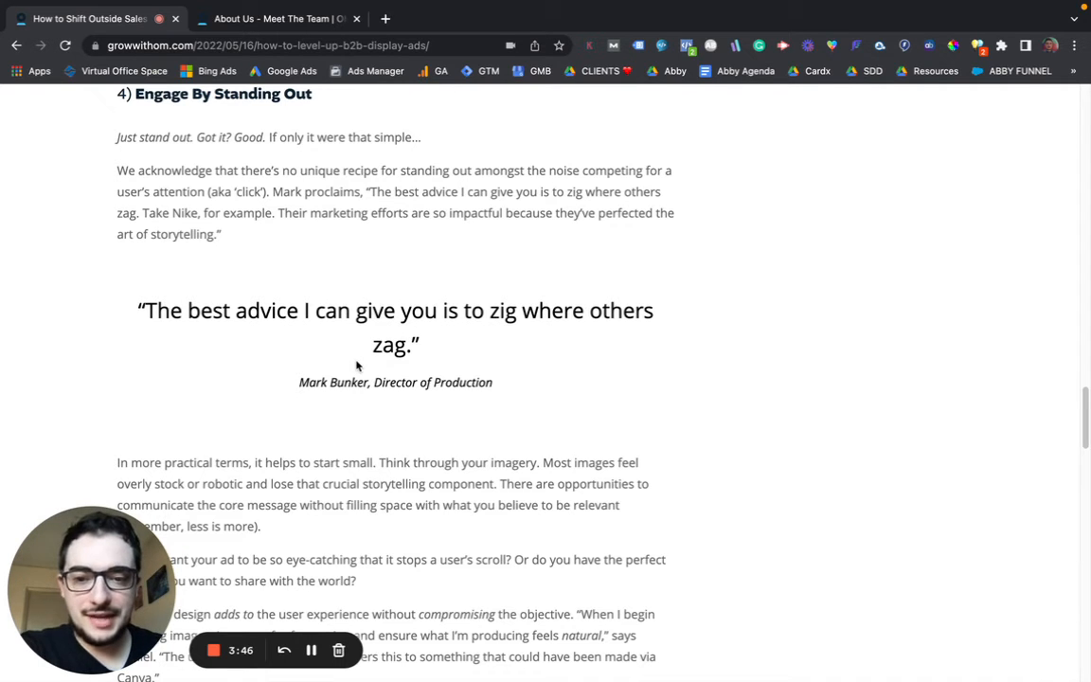
mouse_move(402, 421)
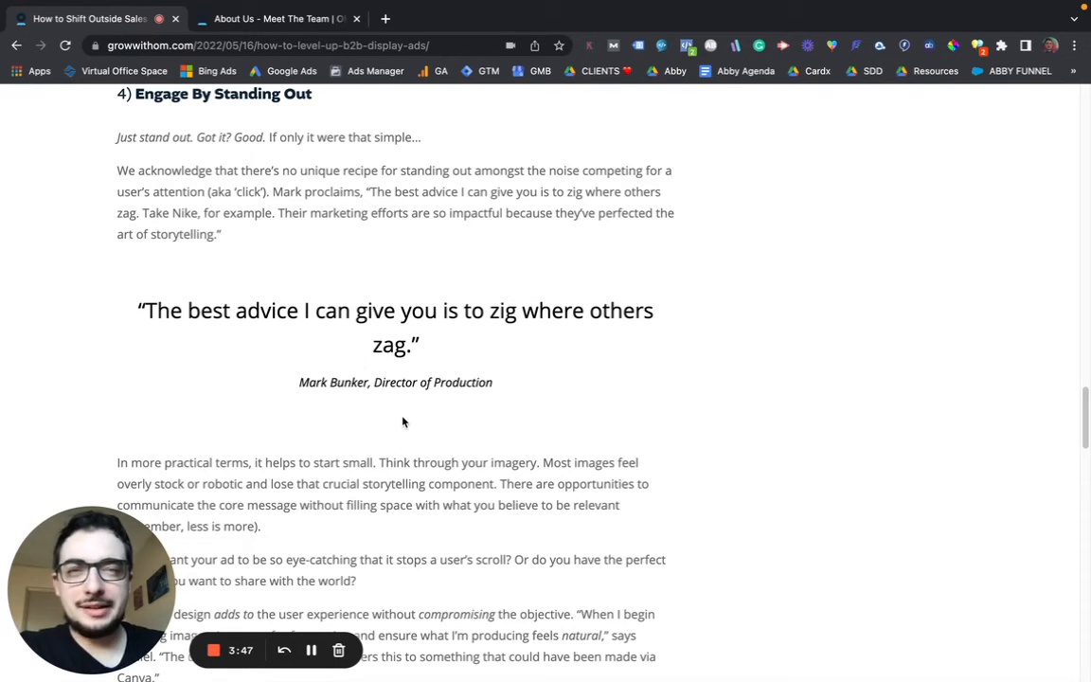
scroll(down, 3)
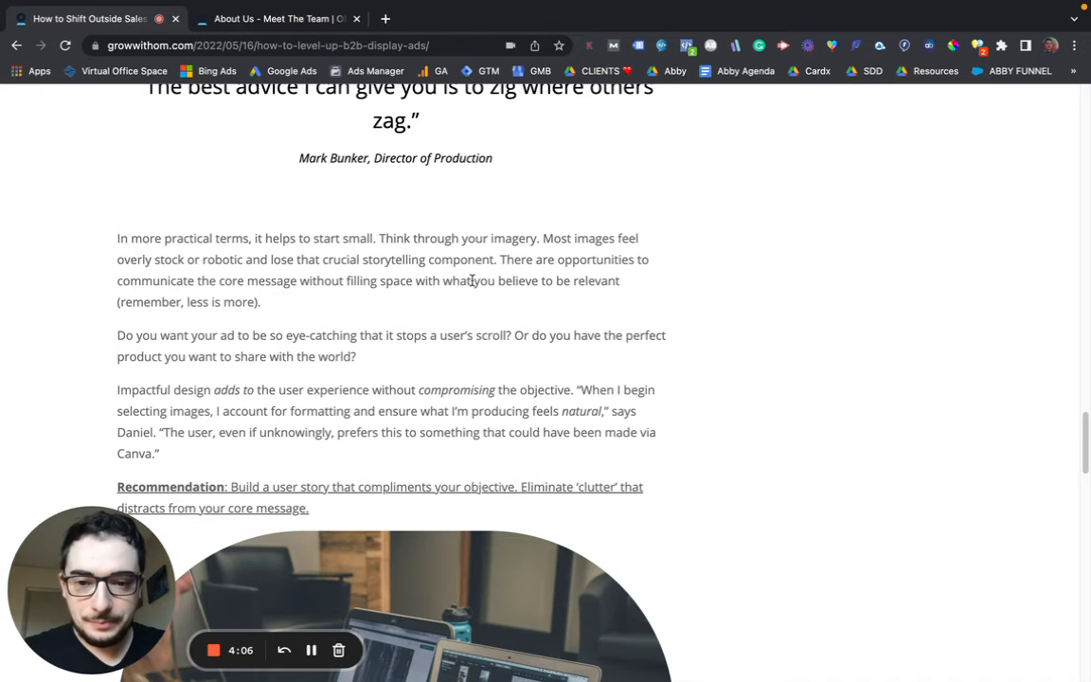
scroll(down, 3)
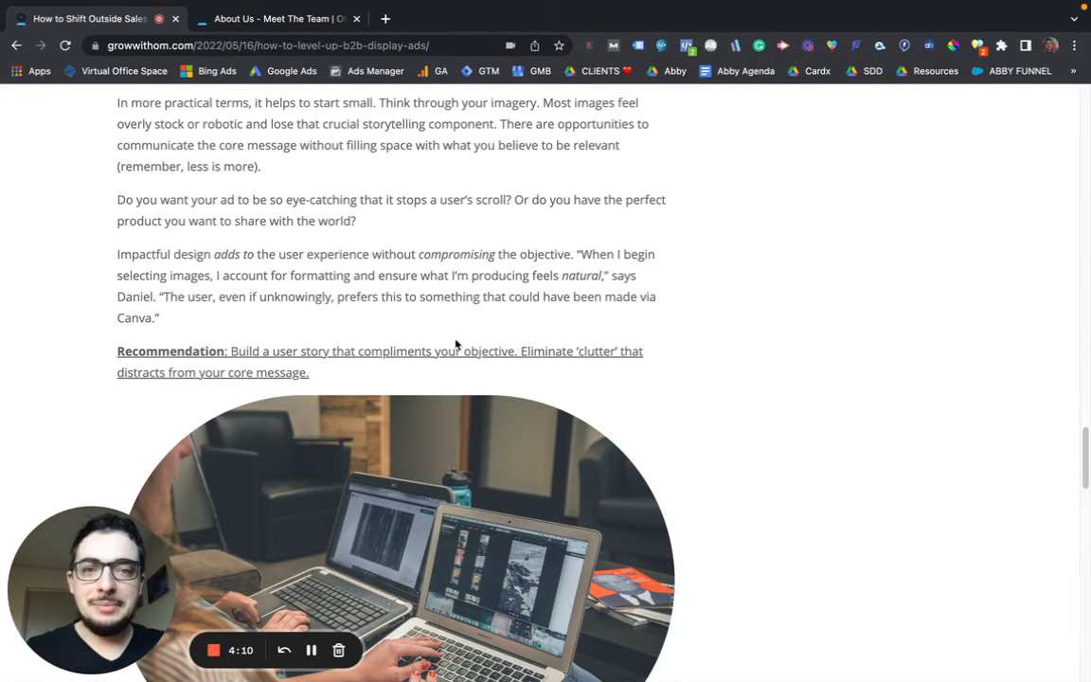
- Scroll to 'When All Else Fails, Live By the Golden Rule' and select the word 'When'
scroll(down, 3)
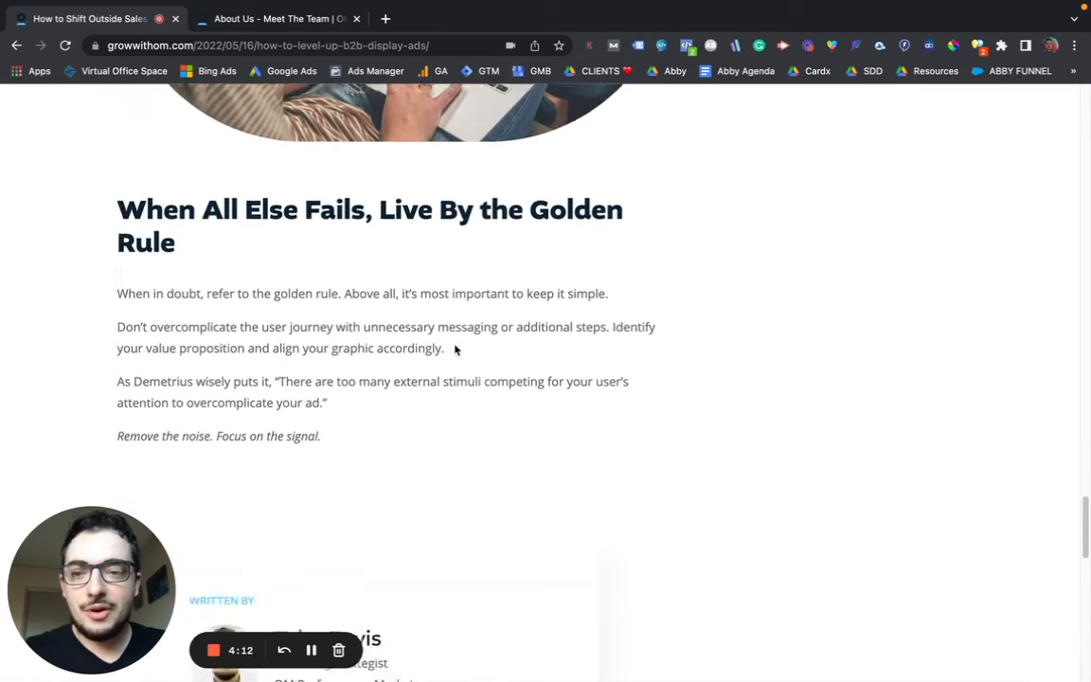
scroll(down, 3)
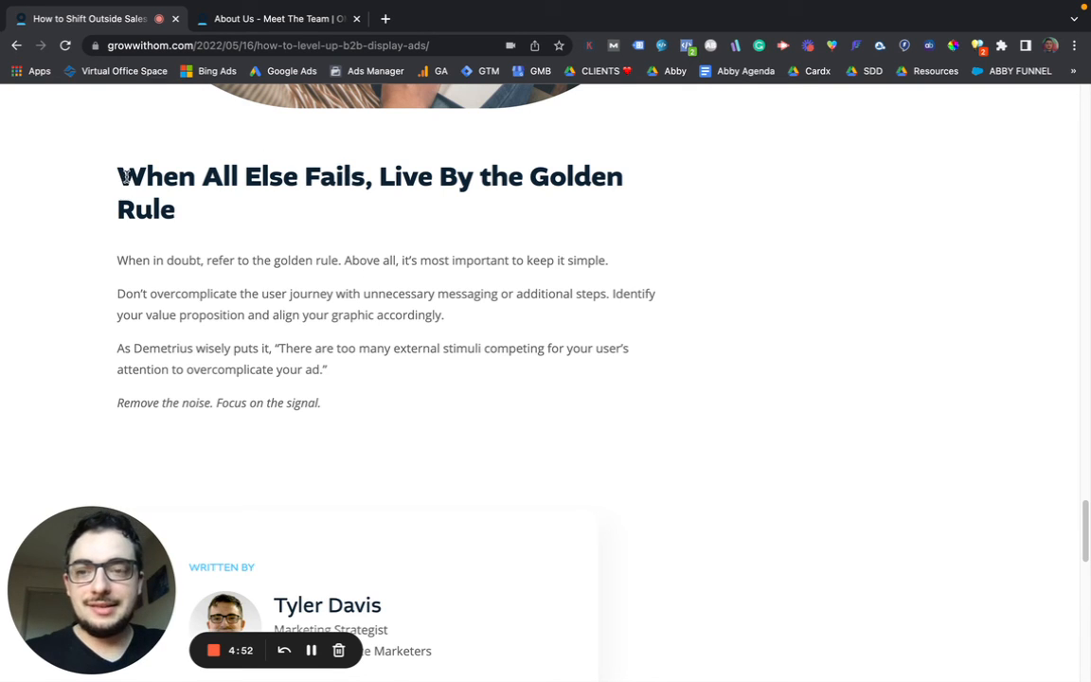
double_click(155, 176)
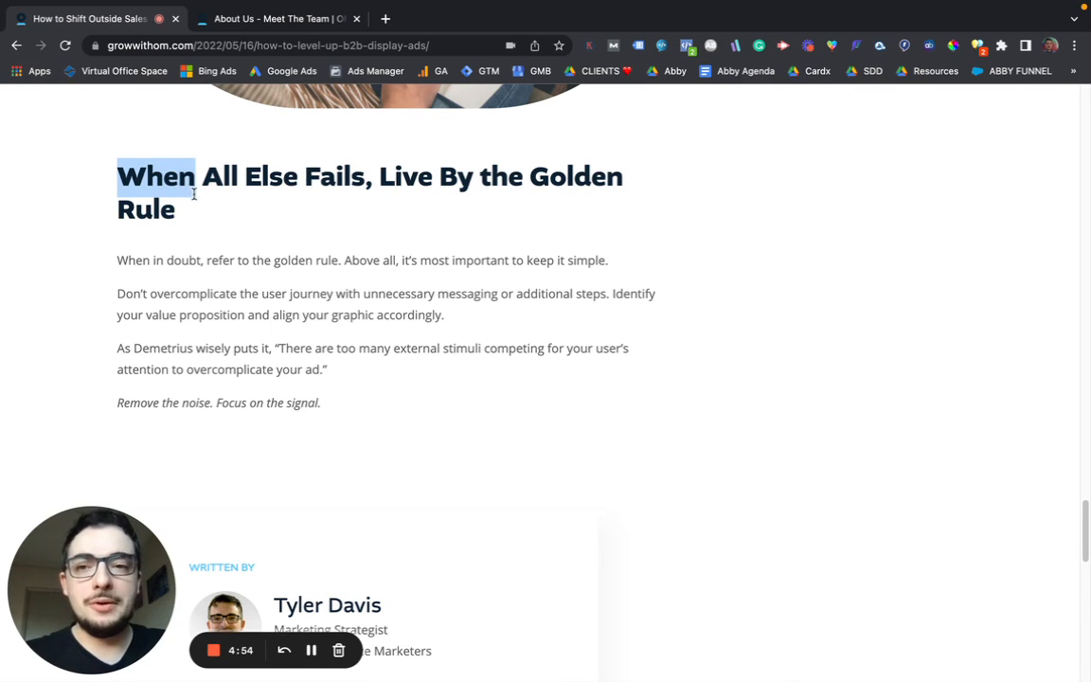